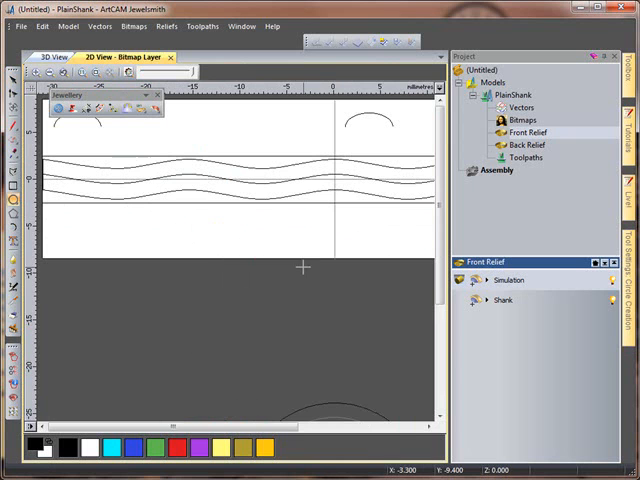
{"action": "mouse_move", "coordinate": [243, 223]}
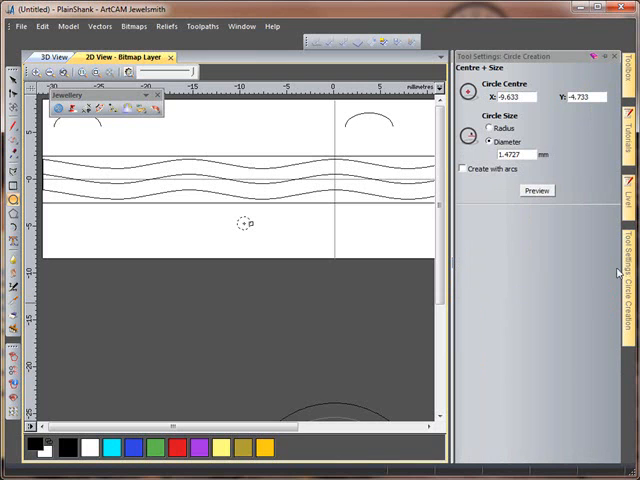
{"action": "mouse_move", "coordinate": [603, 318]}
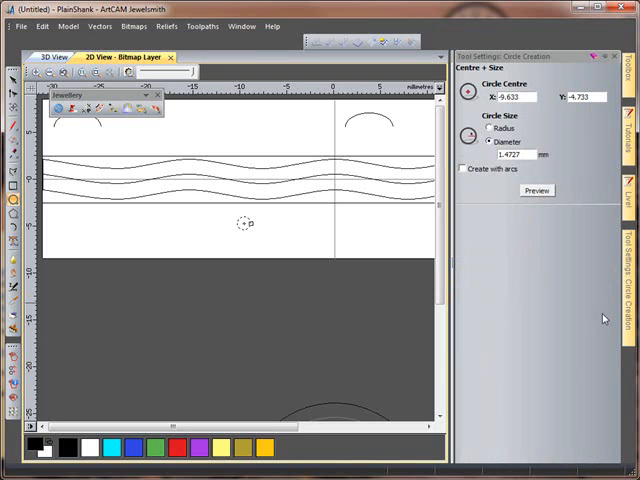
{"action": "mouse_move", "coordinate": [595, 139]}
{"action": "type", "text": "1"}
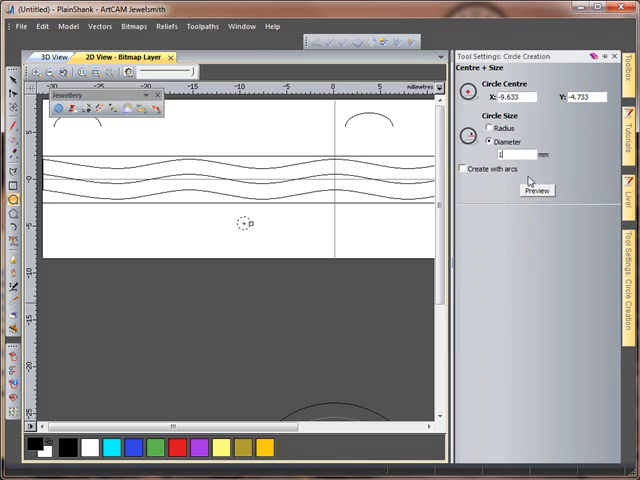
Create the small circle below the wavy band as a gem outline
{"action": "left_click", "coordinate": [537, 190]}
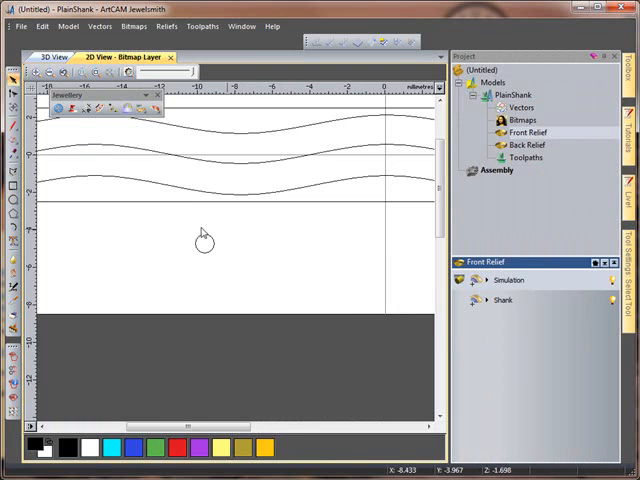
{"action": "mouse_move", "coordinate": [210, 242]}
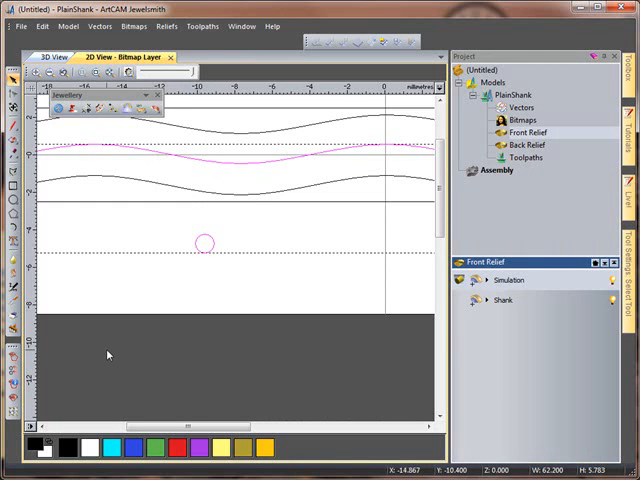
{"action": "mouse_move", "coordinate": [78, 138]}
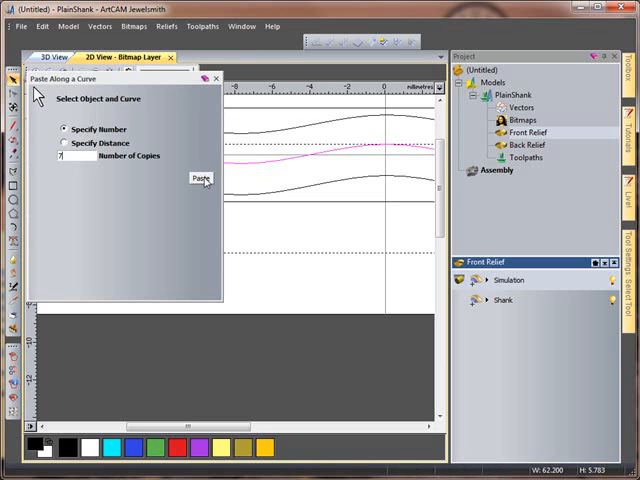
Paste evenly spaced copies of the circle along the middle wavy shank line
{"action": "left_click", "coordinate": [201, 178]}
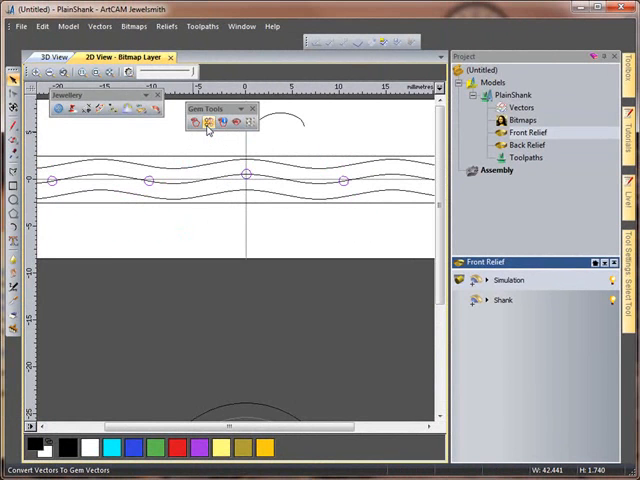
Convert the circle copies into BrilliantGem vectors, removing the original circles
{"action": "left_click", "coordinate": [209, 121]}
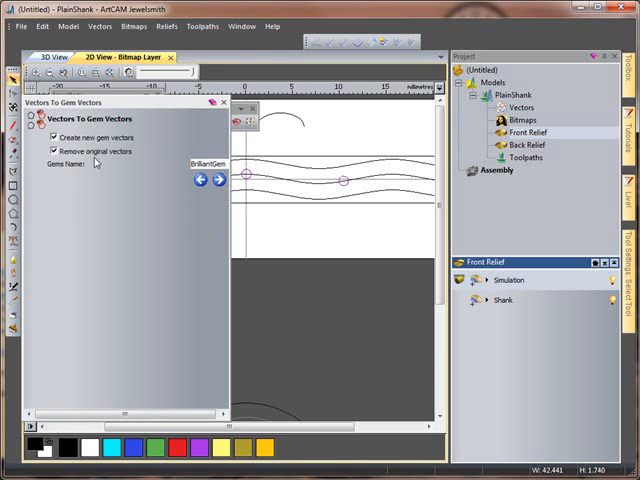
{"action": "left_click", "coordinate": [52, 151]}
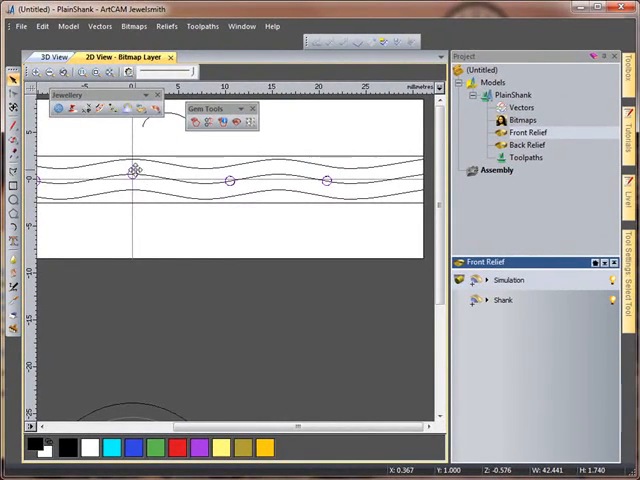
{"action": "mouse_move", "coordinate": [135, 172]}
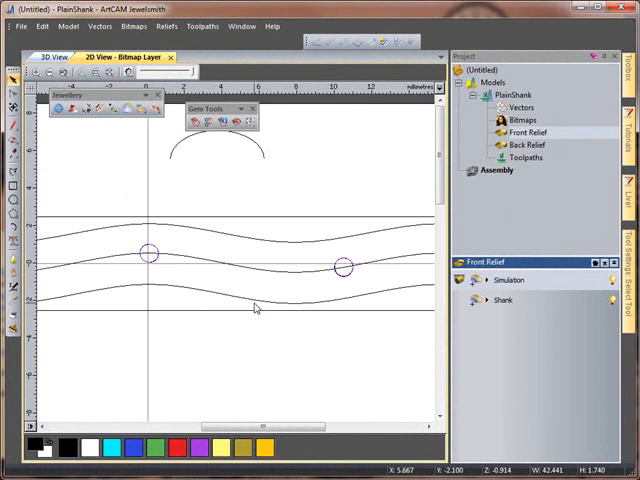
{"action": "mouse_move", "coordinate": [90, 330]}
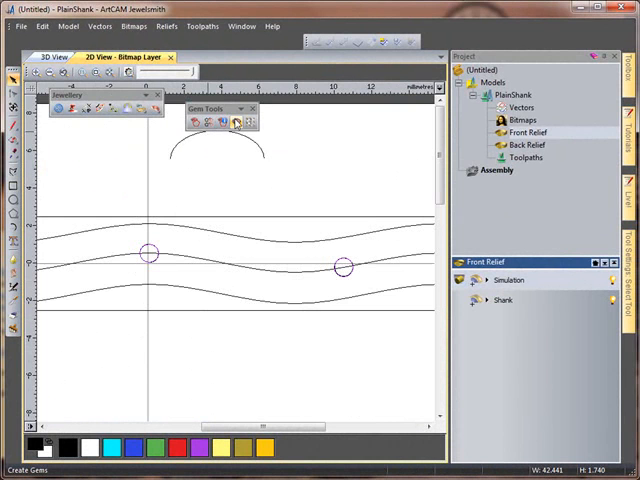
Create the brilliant gems positioned around the ring with a 1.5 start height, viewed in 3D
{"action": "left_click", "coordinate": [235, 122]}
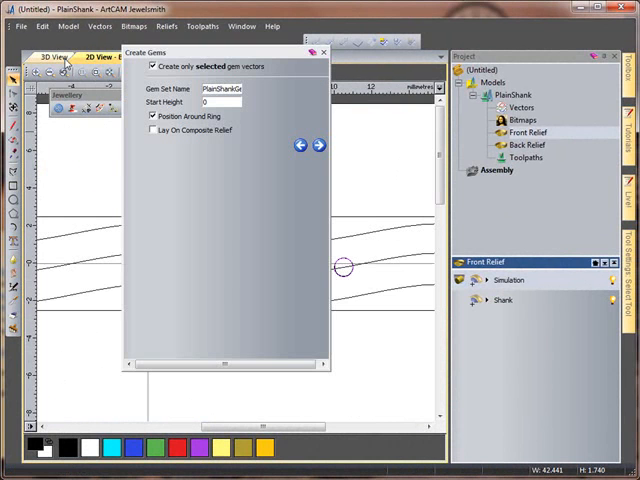
{"action": "left_click", "coordinate": [54, 57]}
{"action": "type", "text": "1.5"}
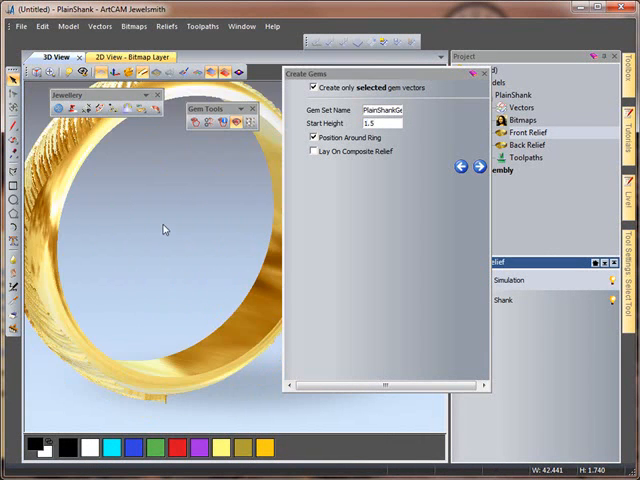
{"action": "left_click", "coordinate": [457, 167]}
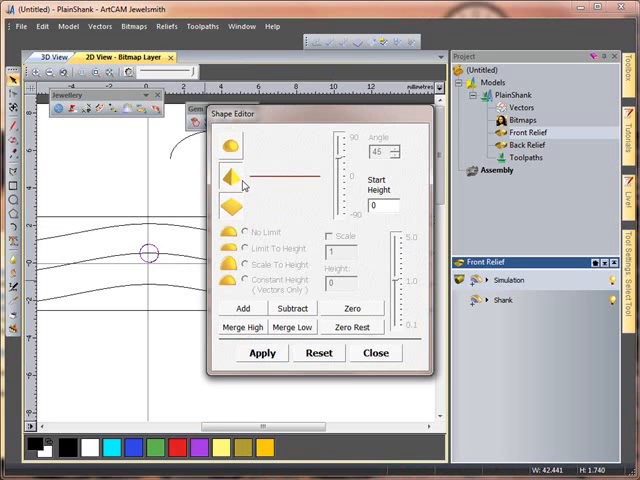
Subtract 45° cone recesses, No Limit, into the shank under the gems and inspect in 3D
{"action": "left_click", "coordinate": [230, 177]}
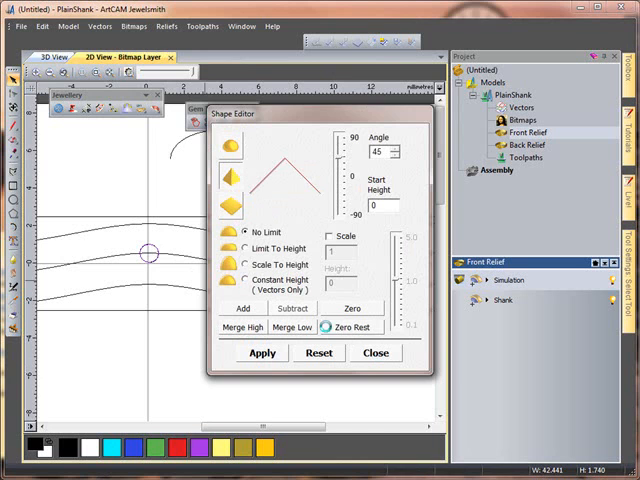
{"action": "left_click", "coordinate": [54, 57]}
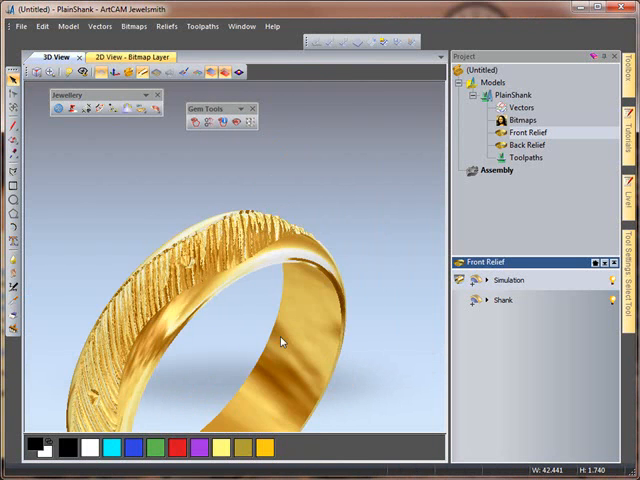
{"action": "left_click_drag", "start_coordinate": [280, 340], "coordinate": [276, 236]}
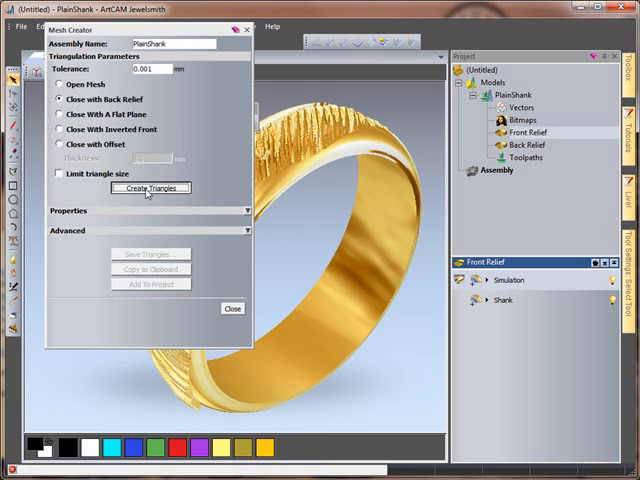
Triangulate the ring relief closed with the back relief and add the PlainShank mesh to the project
{"action": "left_click", "coordinate": [150, 188]}
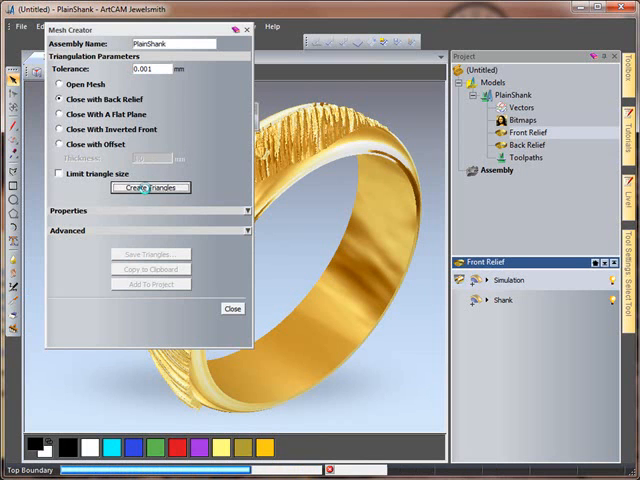
{"action": "left_click", "coordinate": [150, 187]}
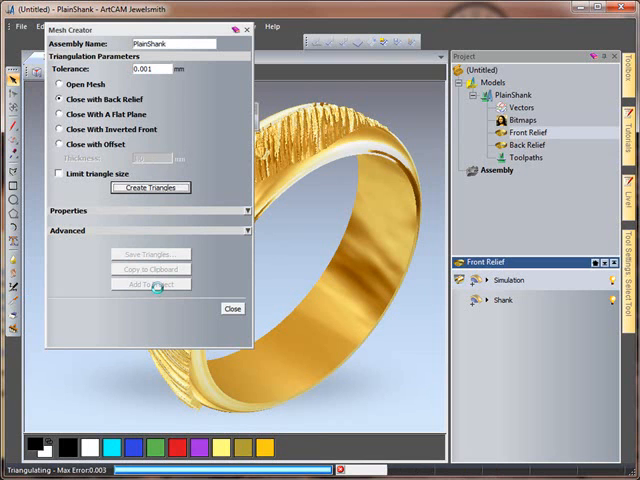
{"action": "left_click", "coordinate": [150, 187]}
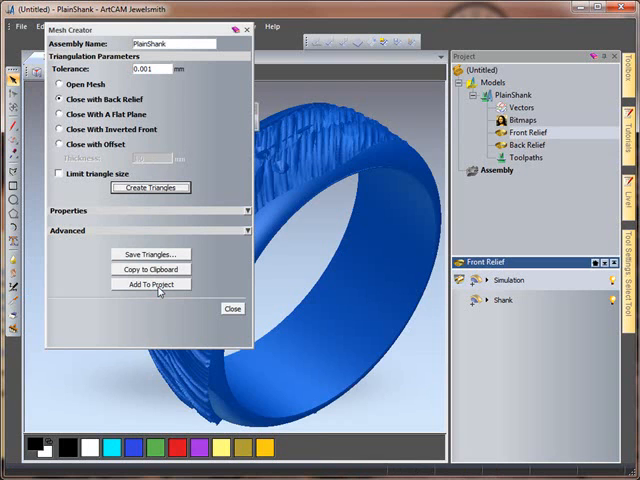
{"action": "left_click", "coordinate": [151, 284]}
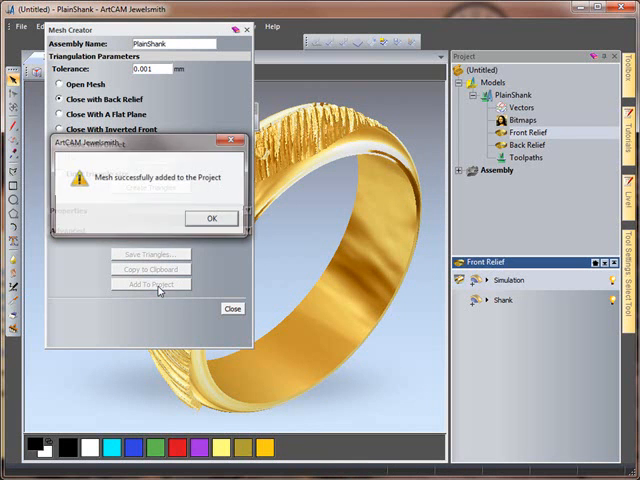
{"action": "left_click", "coordinate": [211, 218]}
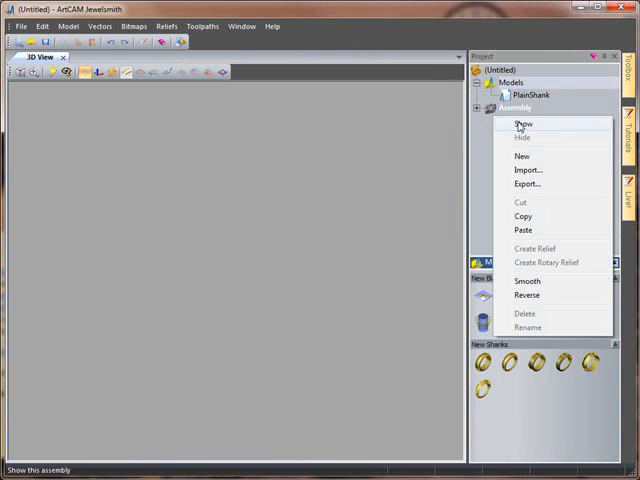
Show the Assembly in 3D and select the PlainShank item for its positioning tools
{"action": "left_click", "coordinate": [523, 124]}
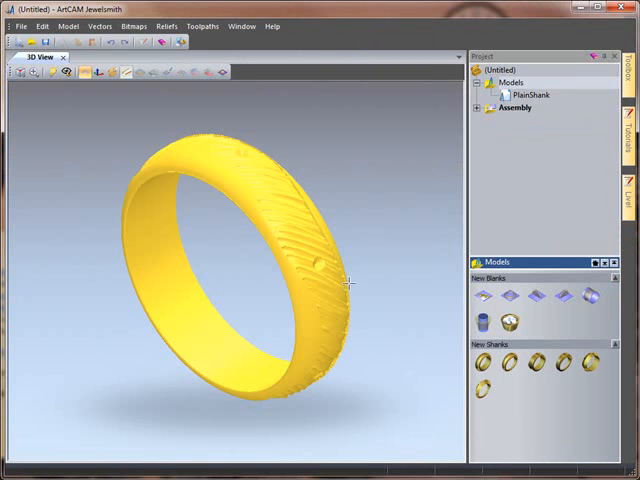
{"action": "left_click", "coordinate": [488, 120]}
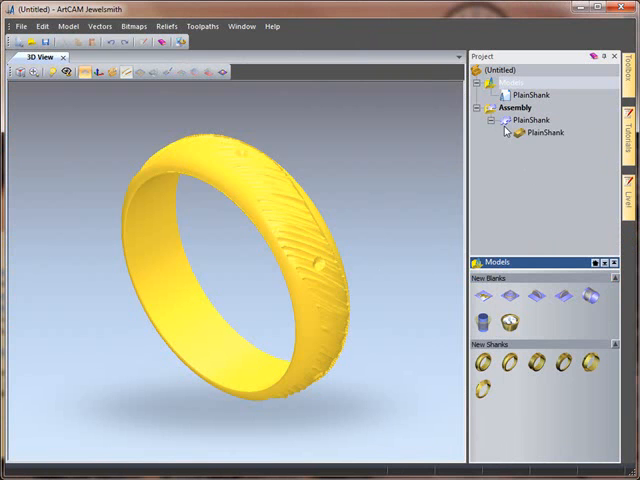
{"action": "left_click", "coordinate": [530, 120]}
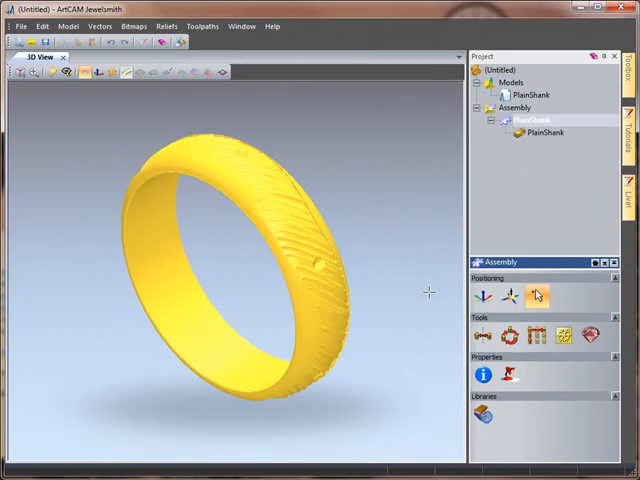